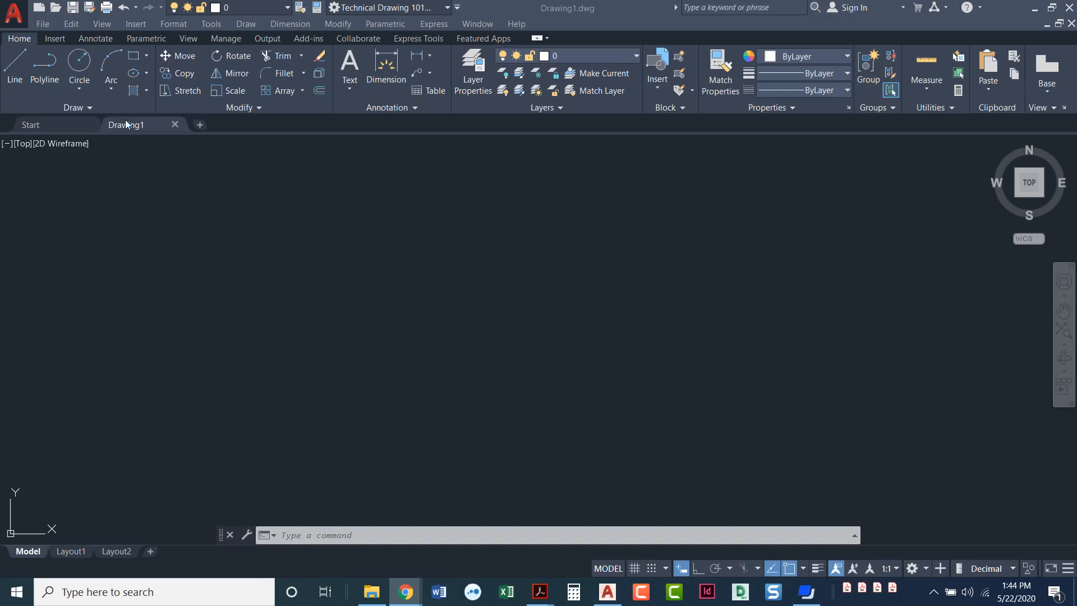
mouse_move(99, 114)
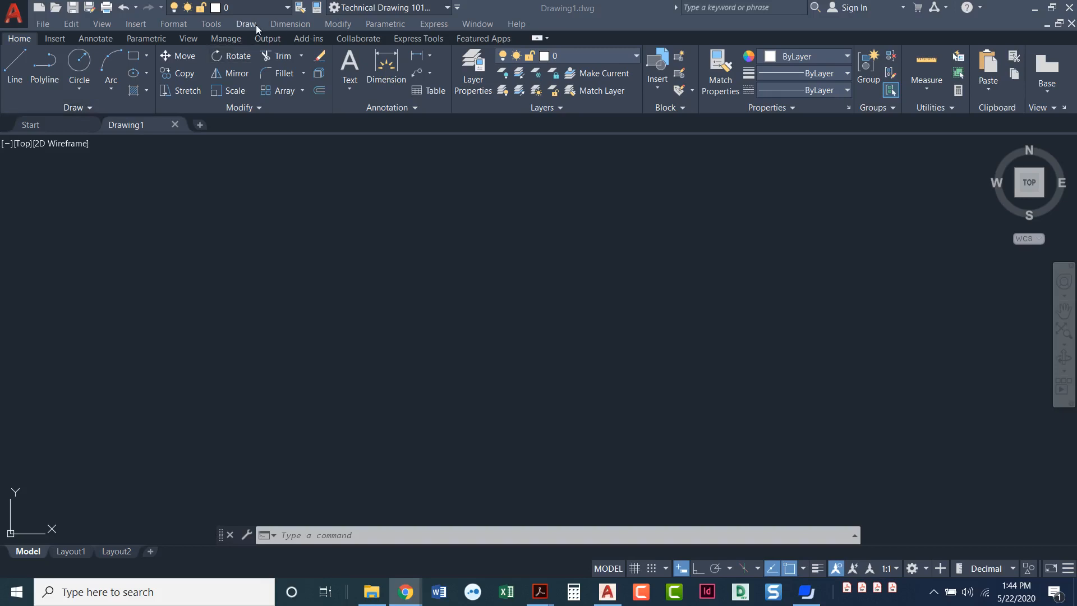
Start the Rectangle command from the Draw panel and set its first corner at 2,2
click(246, 23)
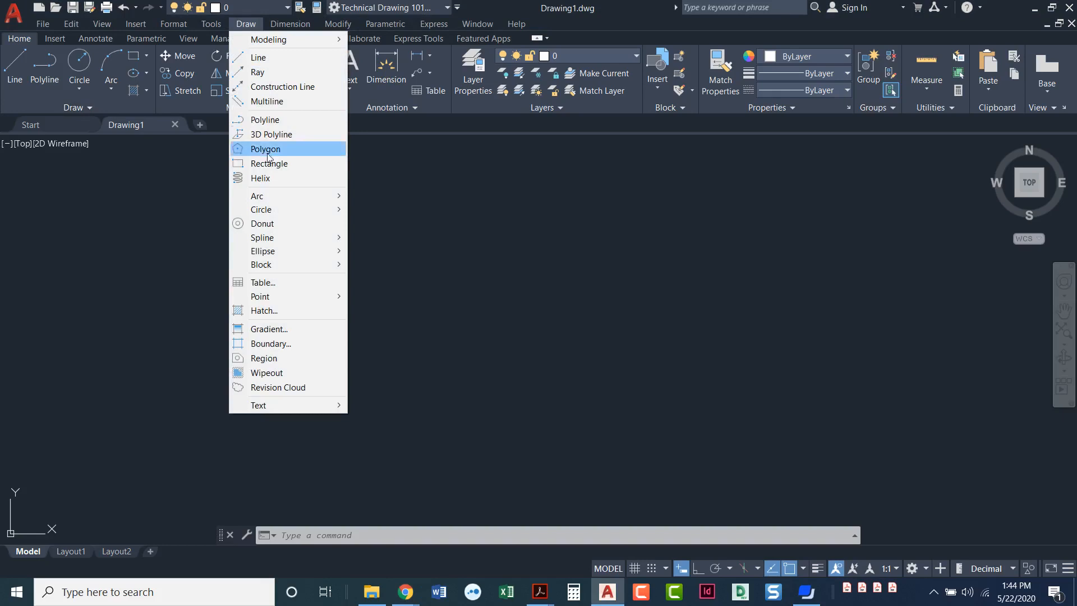
mouse_move(285, 168)
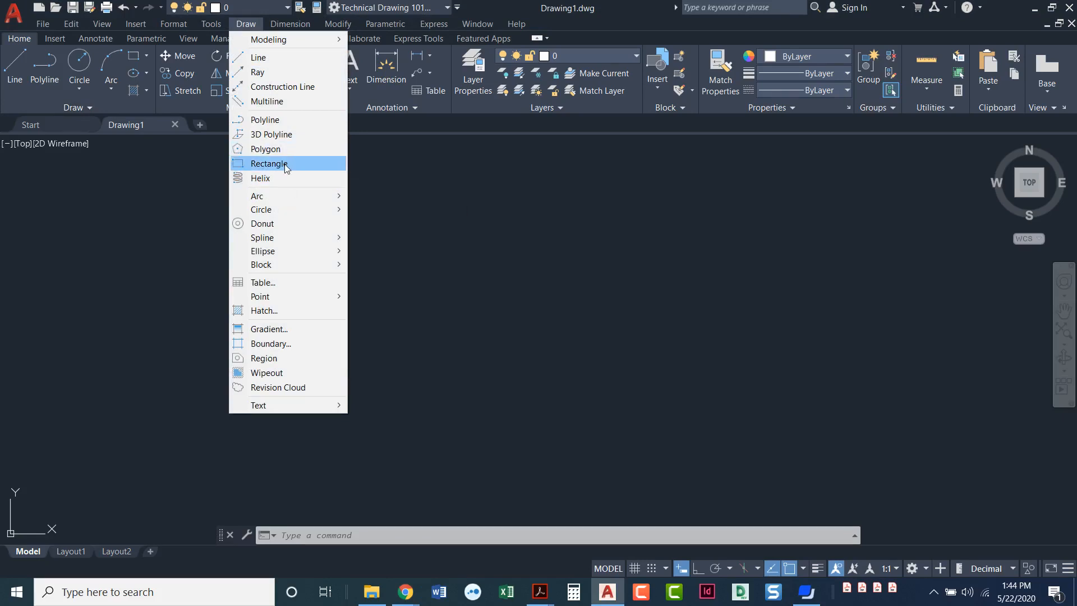
click(270, 164)
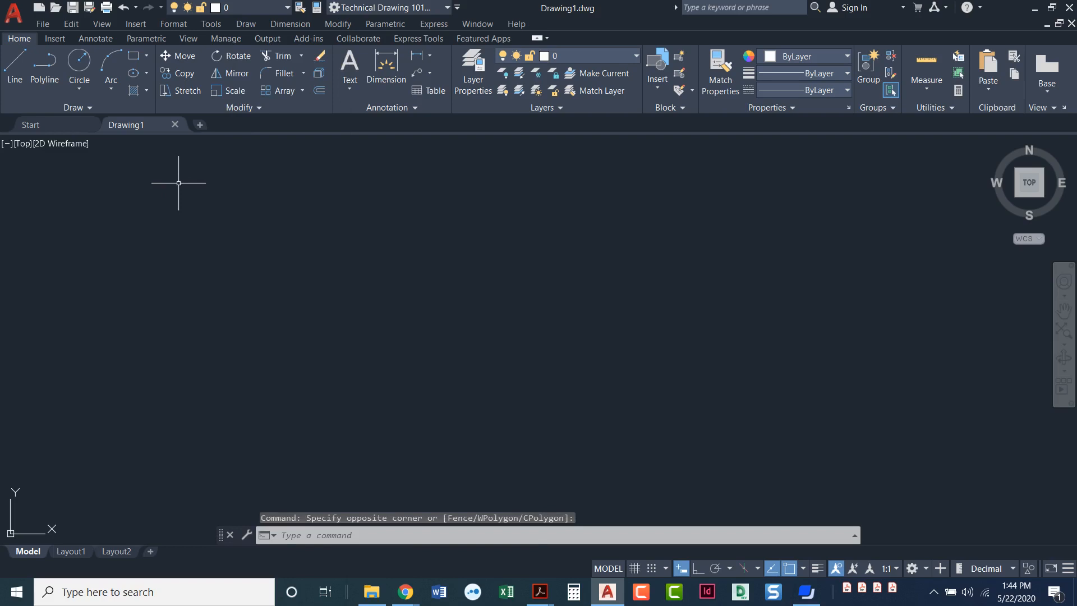
mouse_move(168, 161)
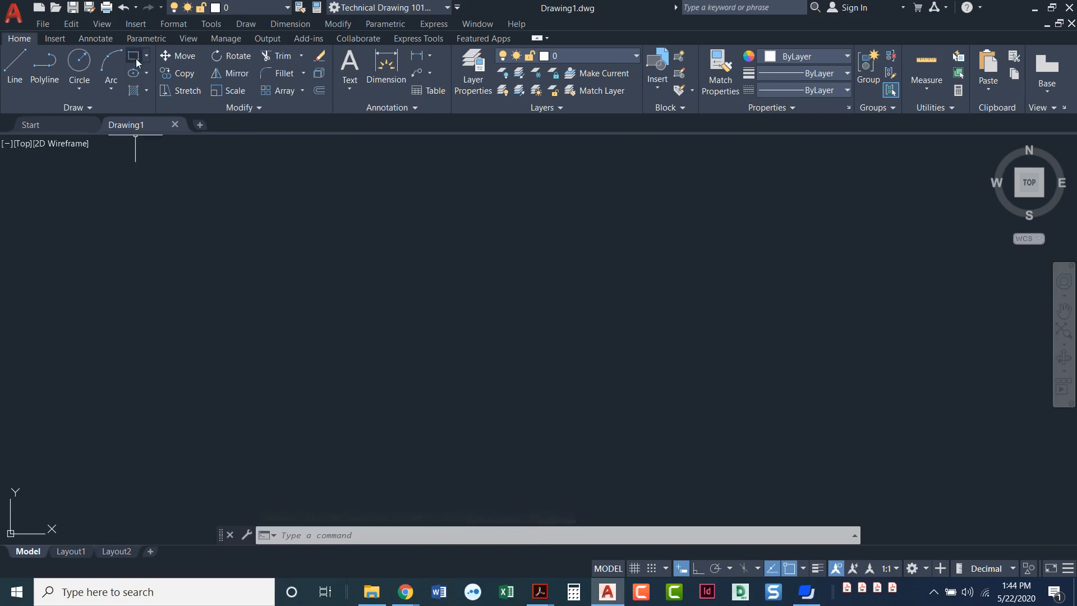
mouse_move(133, 56)
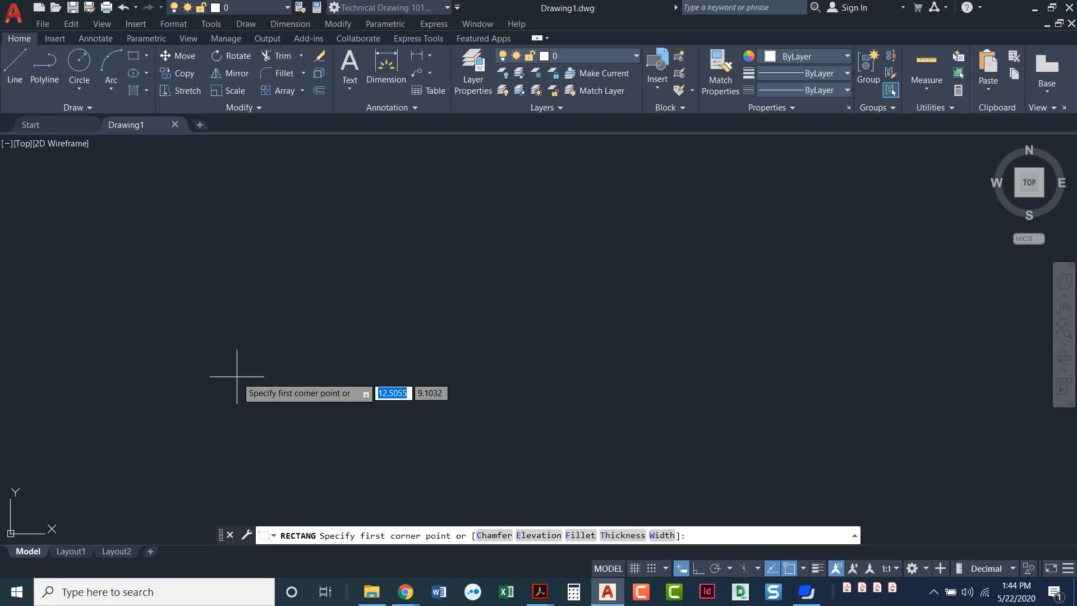
mouse_move(245, 359)
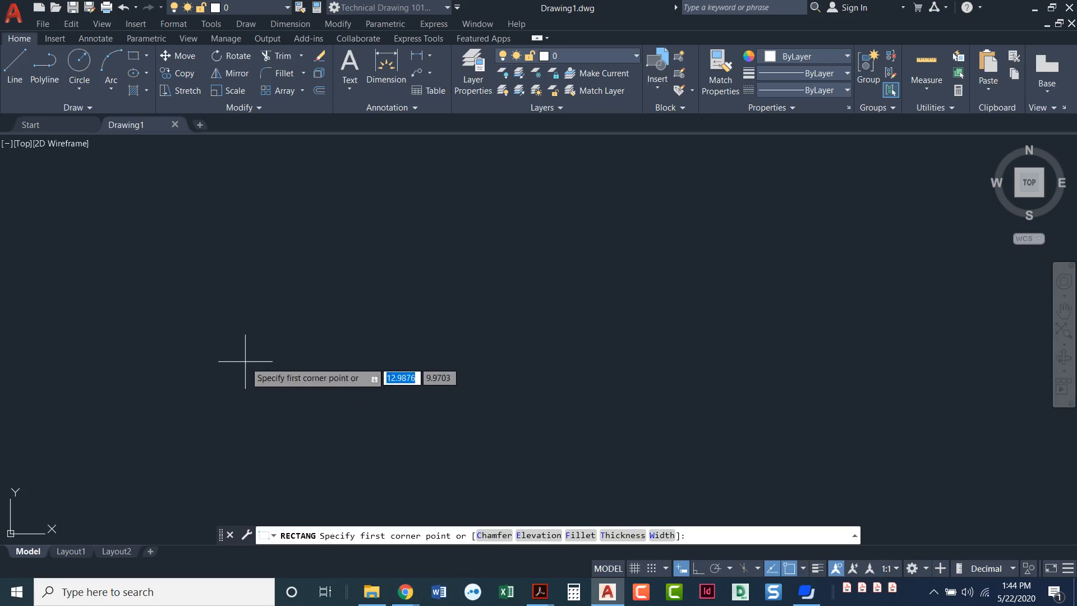
mouse_move(265, 368)
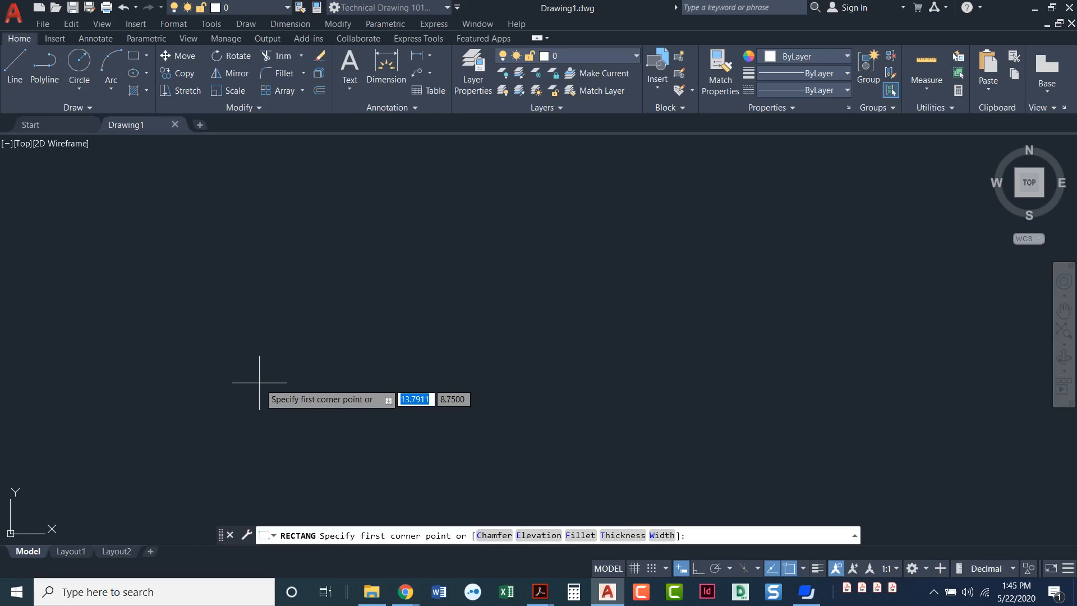
text(2,2)
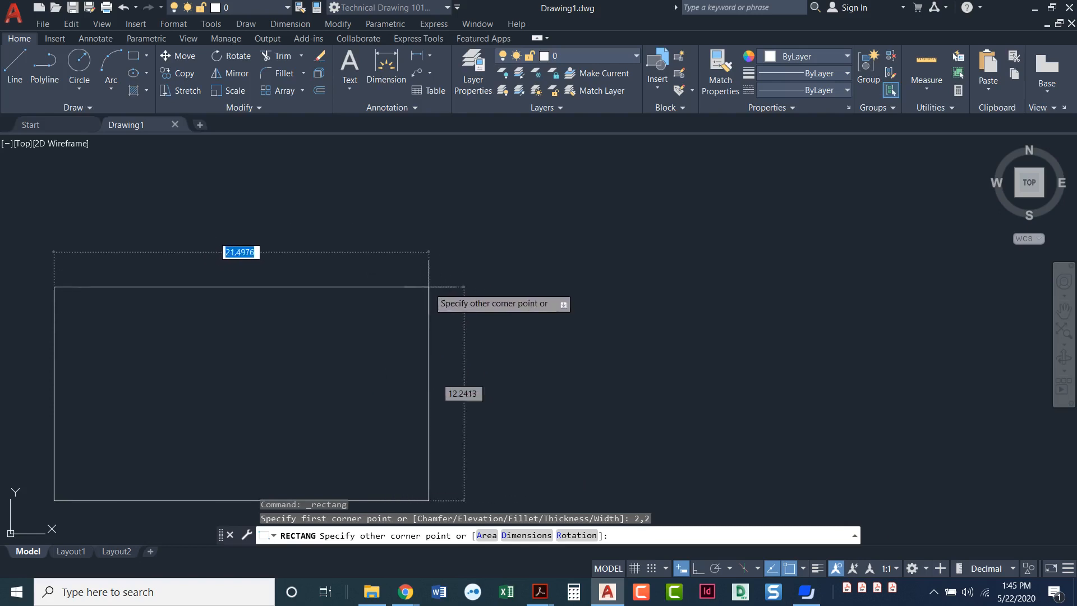
mouse_move(440, 325)
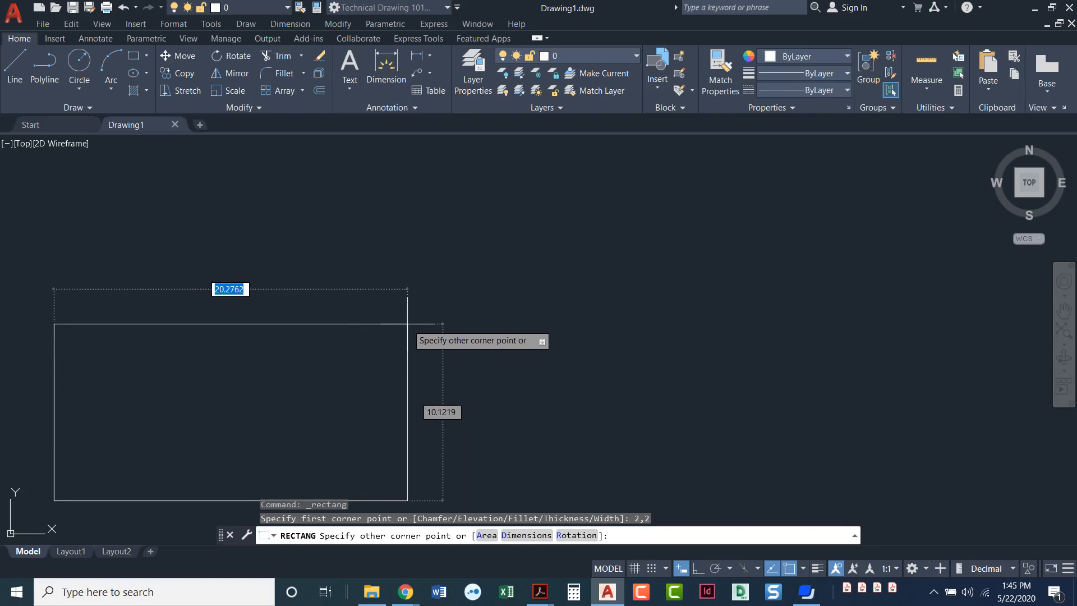
Size the rectangle 10 units wide by 5 units tall to complete it
text(10.0000)
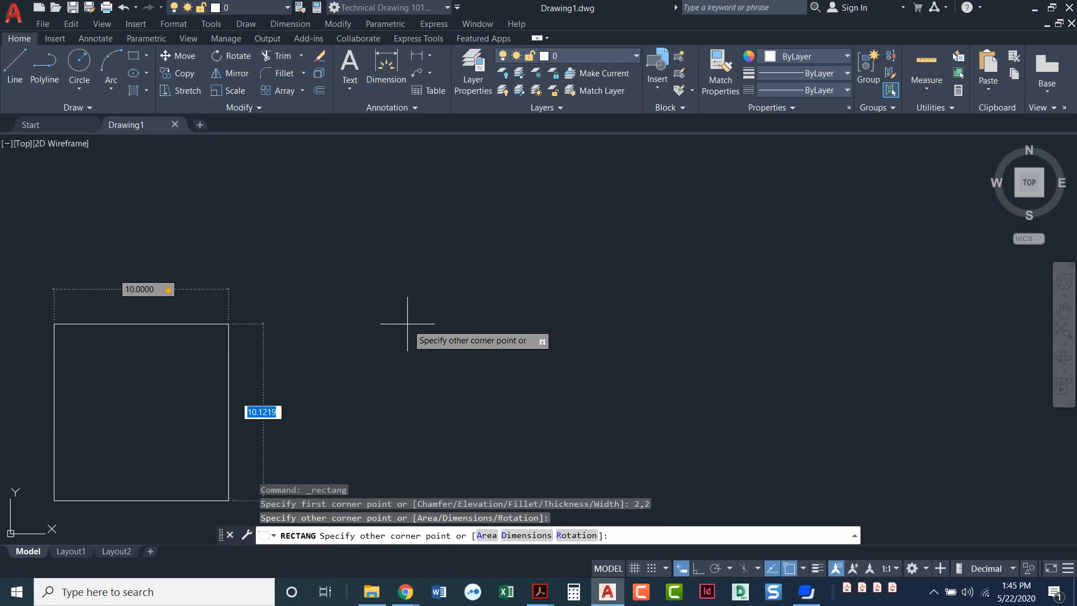
text(5)
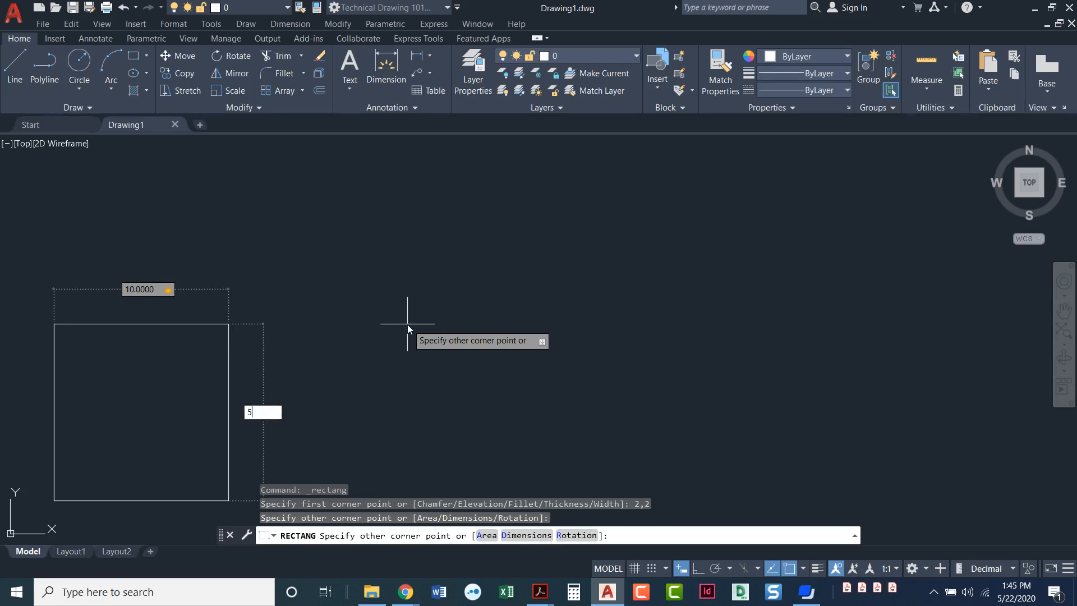
key(Enter)
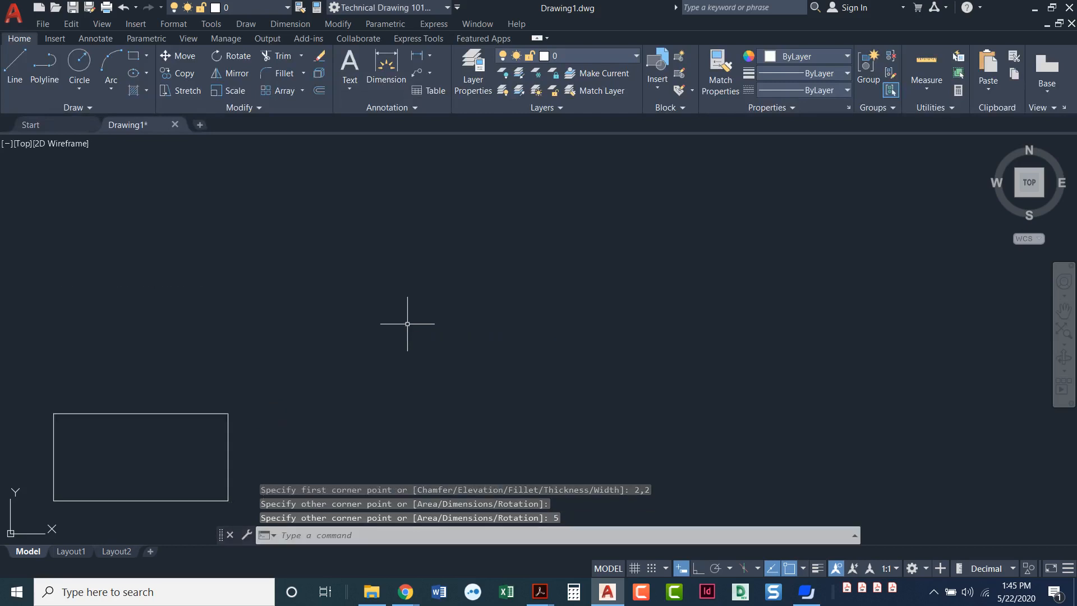